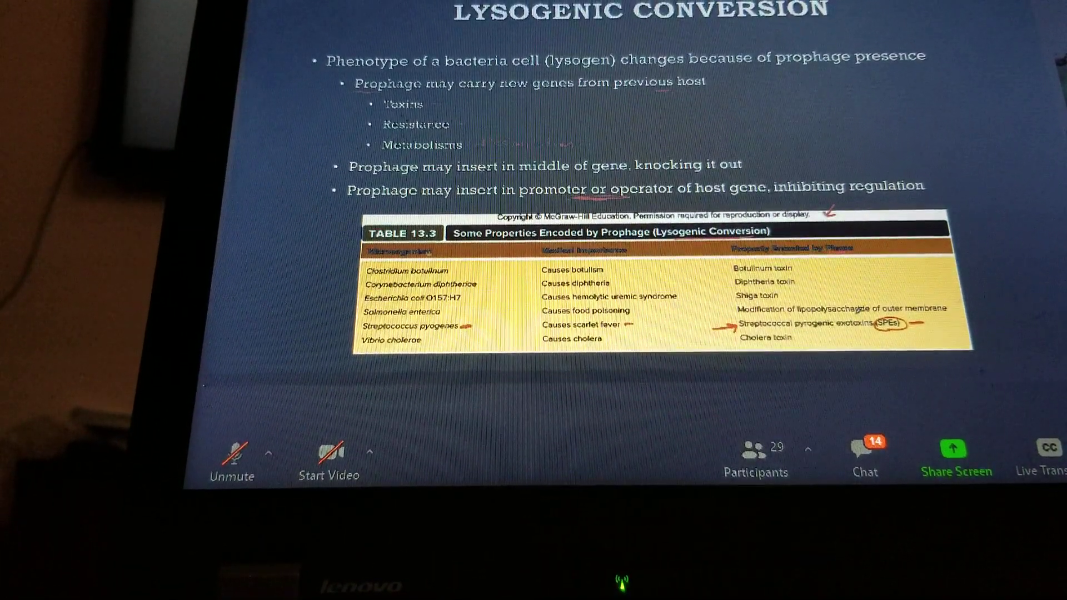
Advance the shared slides from the Lysogenic Conversion table to the M13 filamentous phage slide
key(Right)
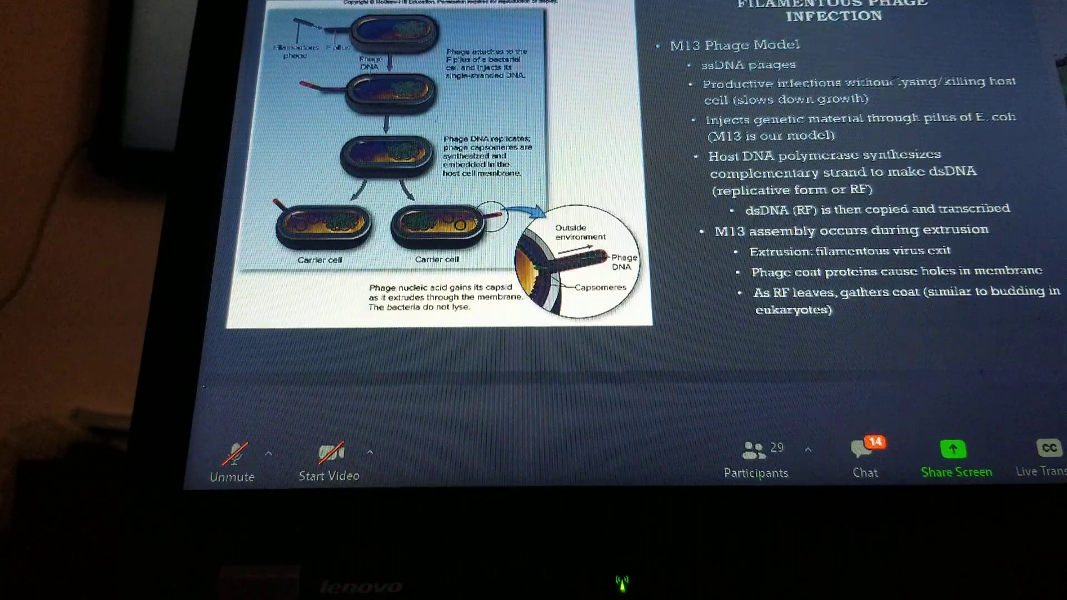